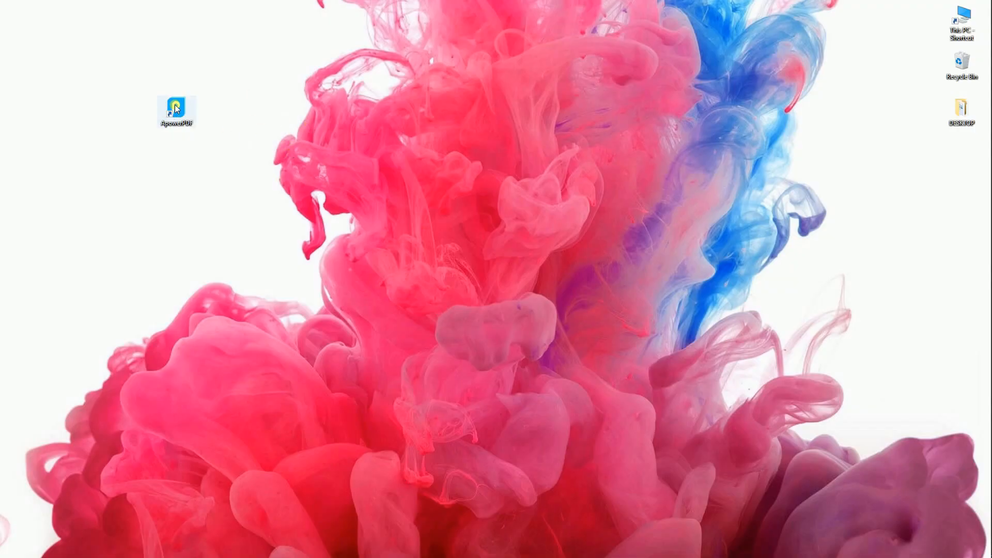
Launch ApowerPDF from its desktop shortcut.
{"action": "double_click", "coordinate": [176, 109]}
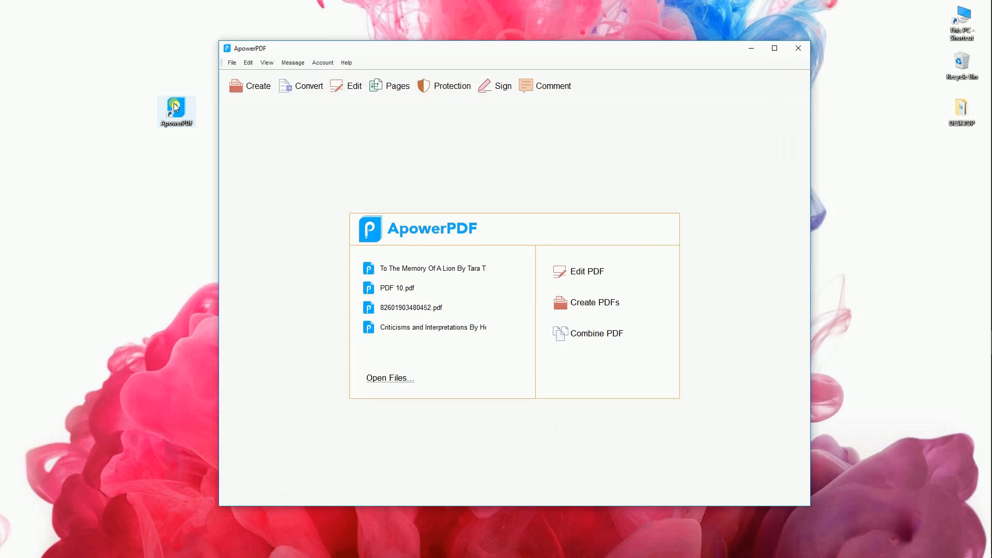
{"action": "mouse_move", "coordinate": [390, 377]}
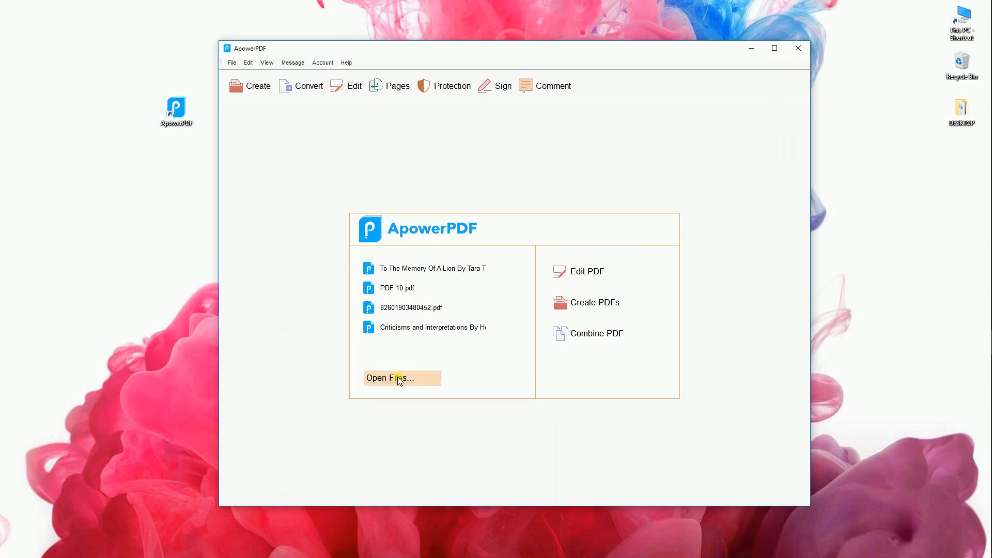
Open 'To The Memory Of A Lion By Tara Tixoari' and scroll to its last page.
{"action": "left_click", "coordinate": [389, 377]}
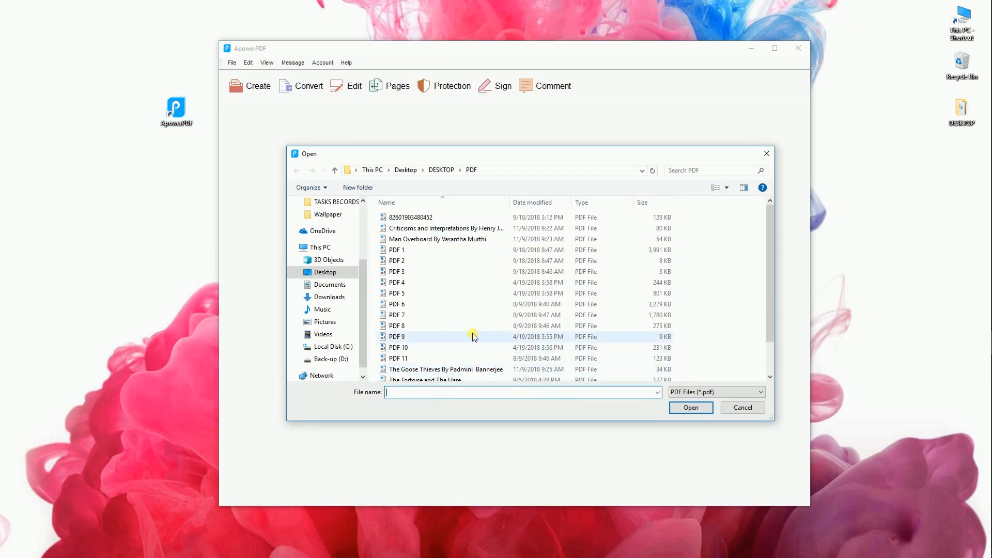
{"action": "left_click", "coordinate": [445, 375]}
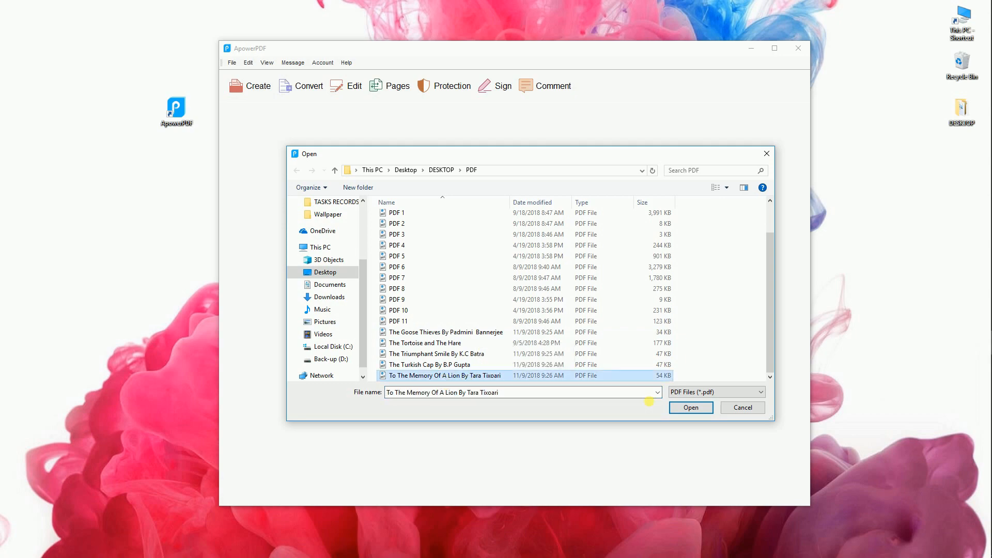
{"action": "left_click", "coordinate": [690, 408]}
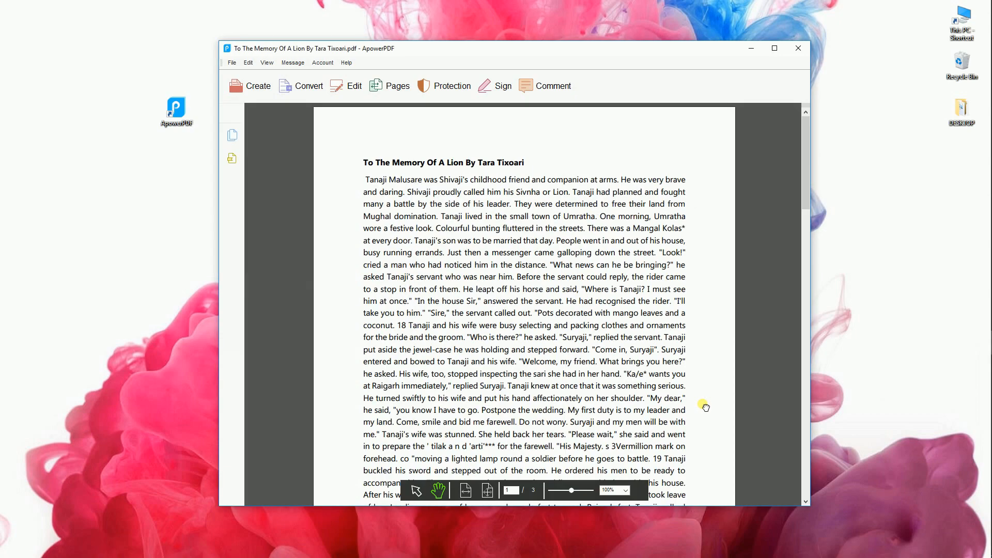
{"action": "scroll", "scroll_direction": "down", "scroll_amount": 3}
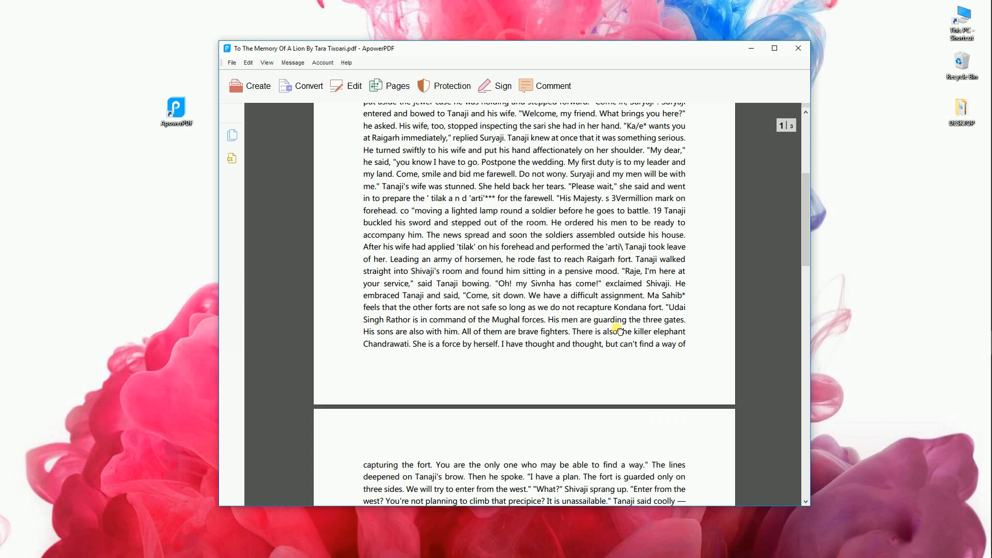
{"action": "scroll", "scroll_direction": "down", "scroll_amount": 3}
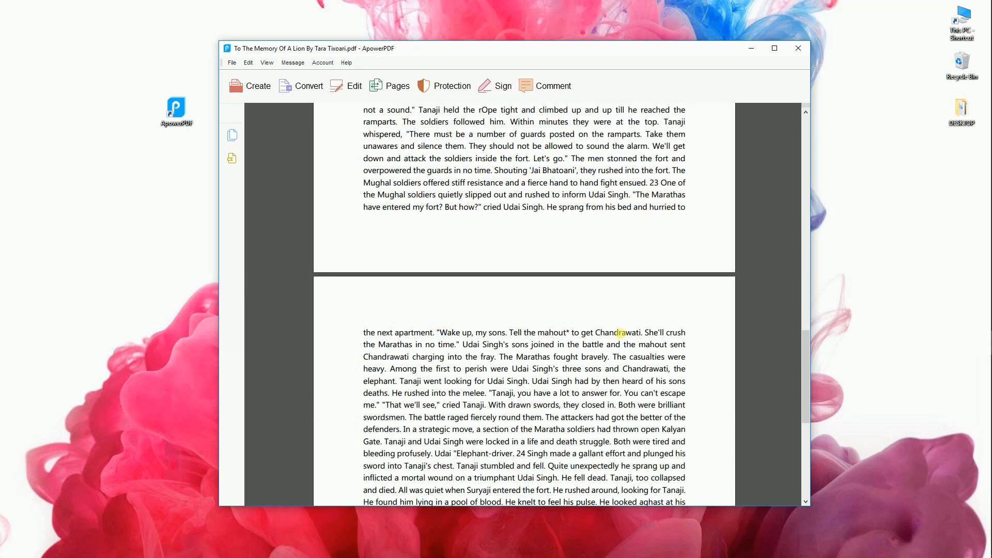
{"action": "scroll", "scroll_direction": "down", "scroll_amount": 3}
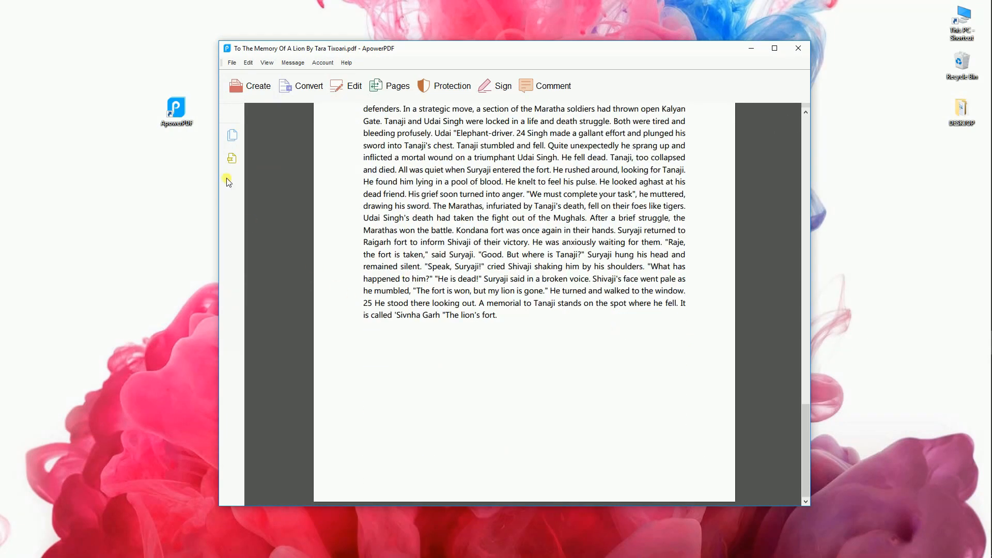
Insert a red-outlined rectangle web link below the final paragraph.
{"action": "left_click", "coordinate": [353, 85]}
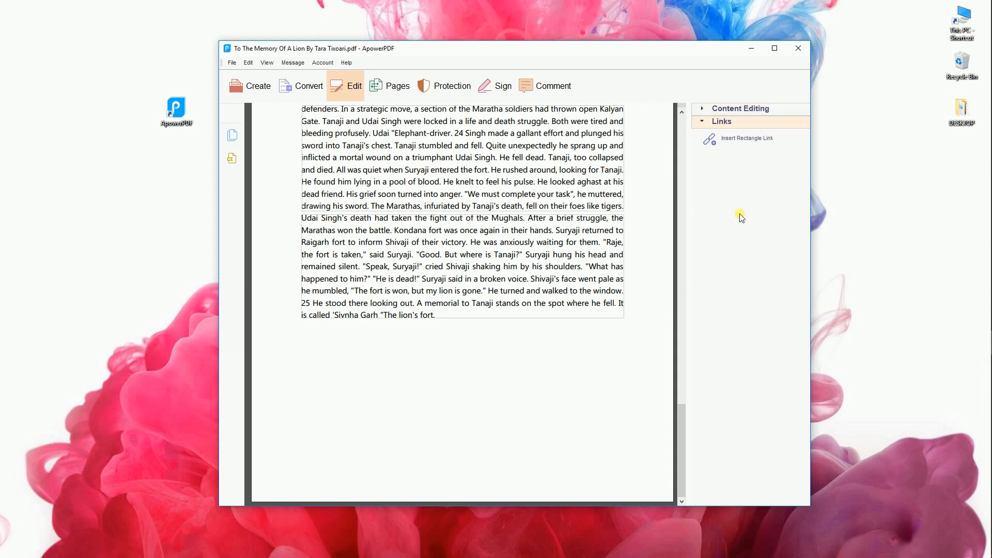
{"action": "mouse_move", "coordinate": [747, 139]}
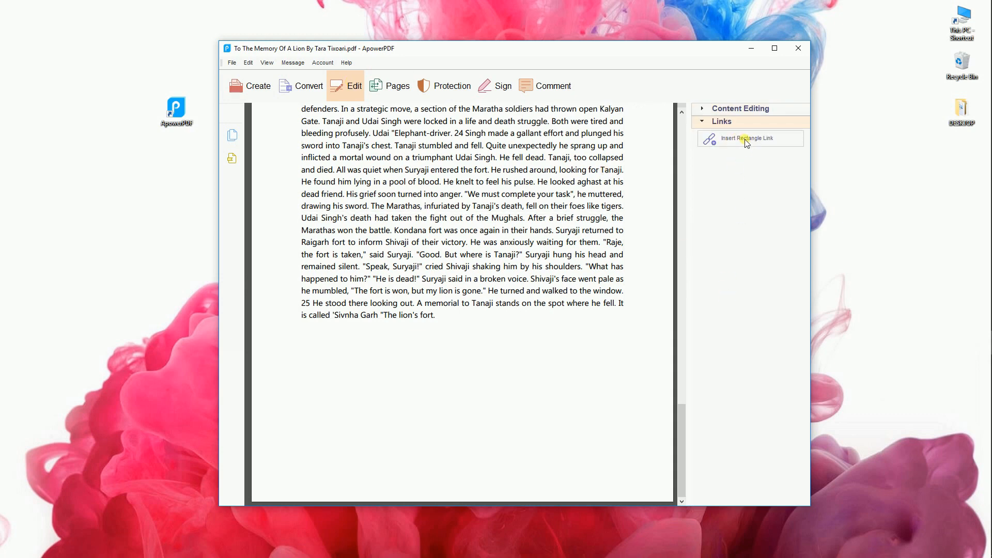
{"action": "left_click", "coordinate": [746, 138]}
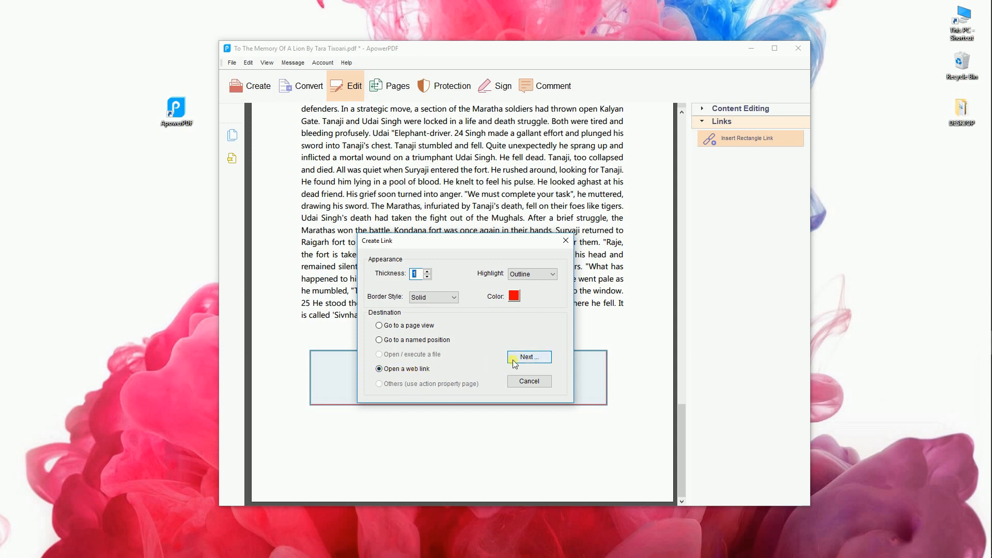
{"action": "left_click", "coordinate": [528, 357]}
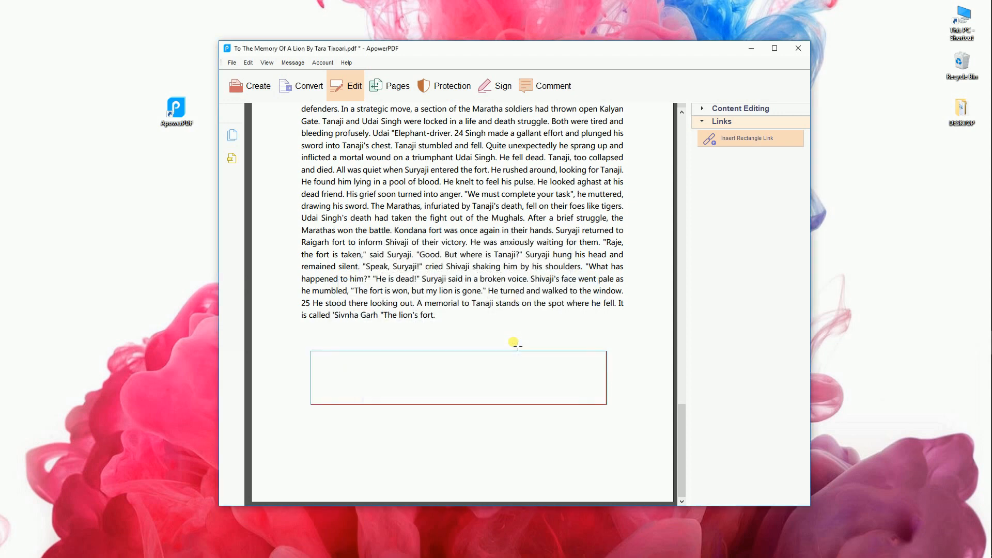
Save the edited story PDF.
{"action": "left_click", "coordinate": [231, 62]}
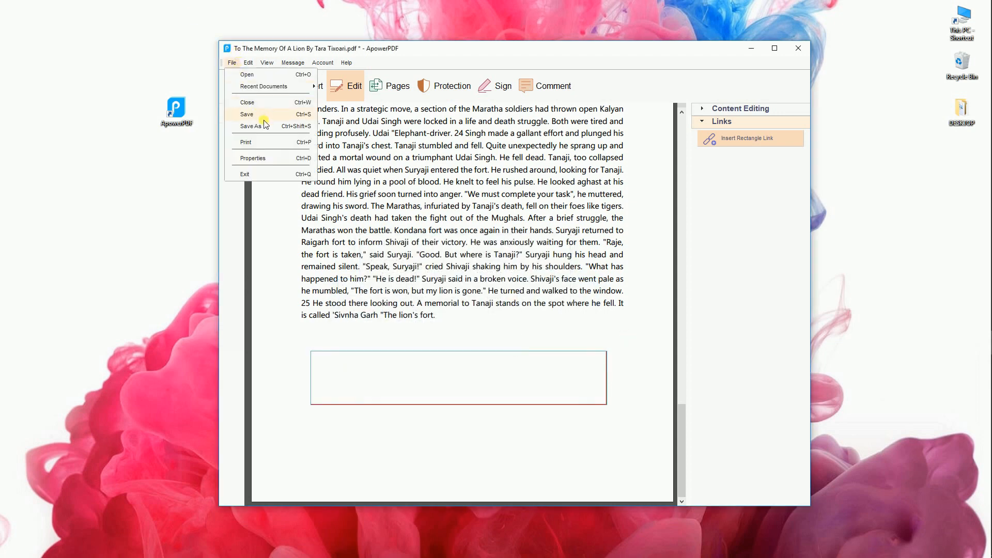
{"action": "left_click", "coordinate": [251, 126]}
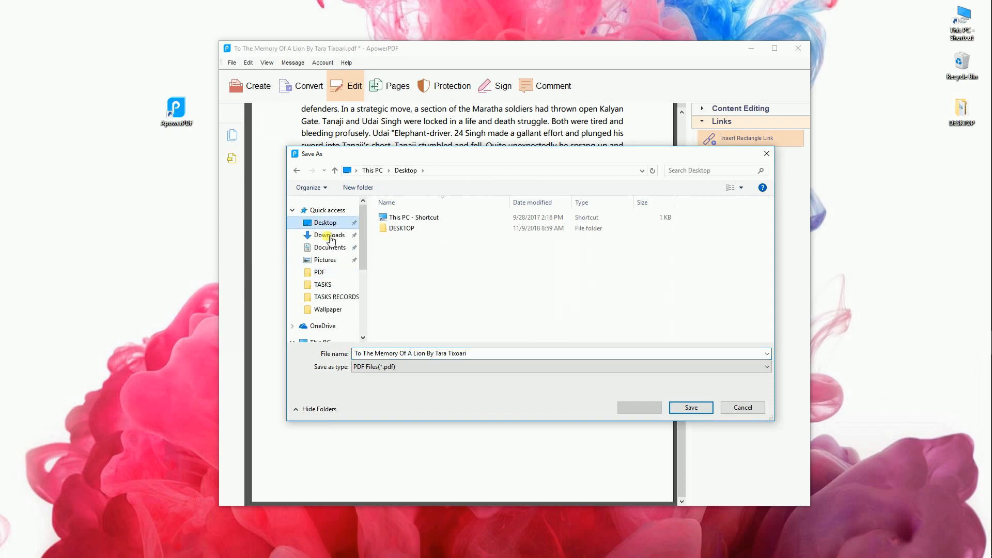
{"action": "left_click", "coordinate": [690, 406]}
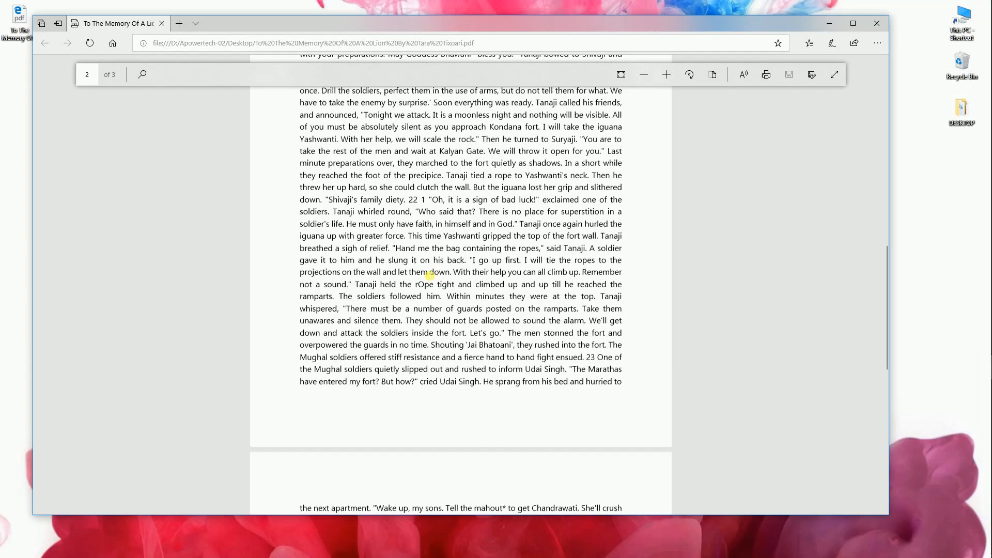
Scroll through the saved story PDF in Microsoft Edge.
{"action": "scroll", "scroll_direction": "down", "scroll_amount": 3}
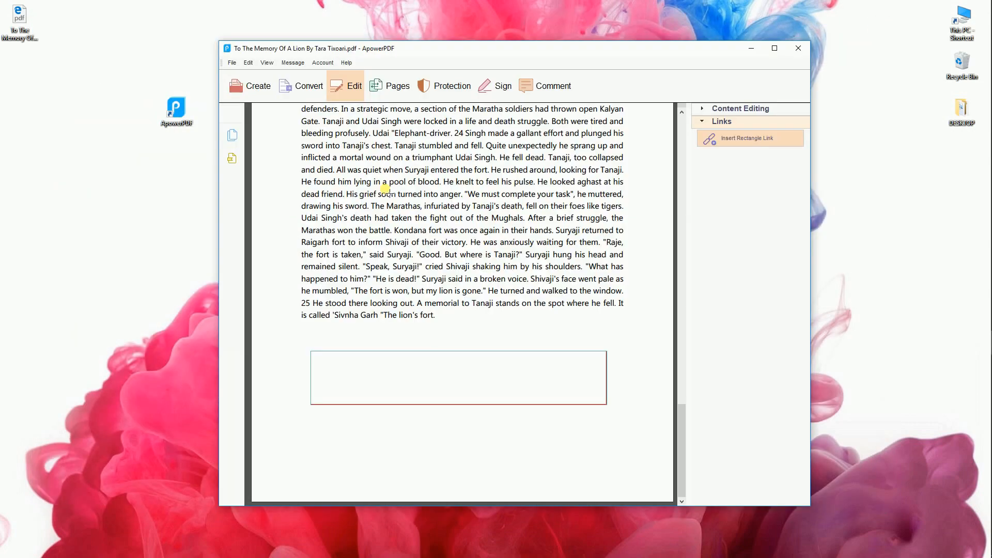
Browse the Create, Convert, Edit and Pages tool panels.
{"action": "left_click", "coordinate": [259, 85]}
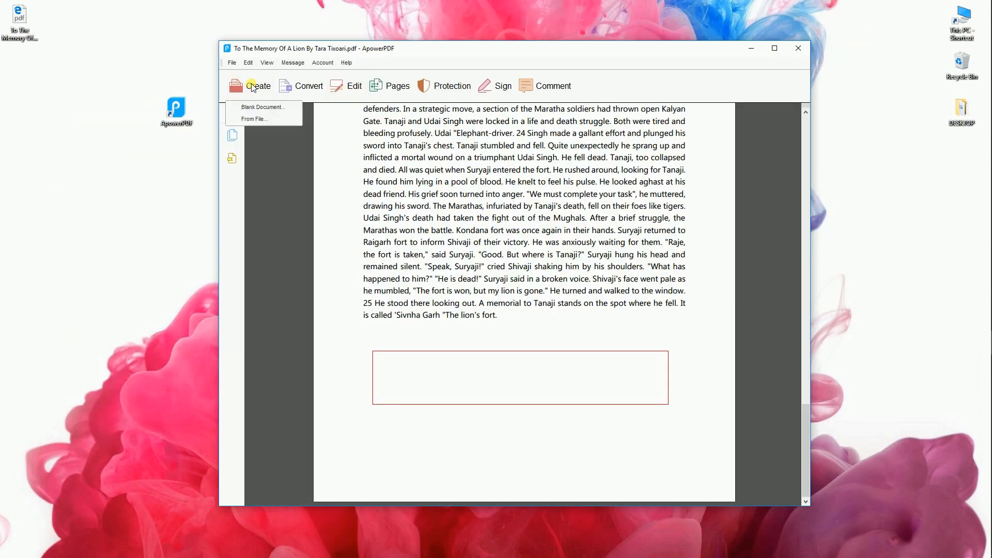
{"action": "left_click", "coordinate": [309, 85]}
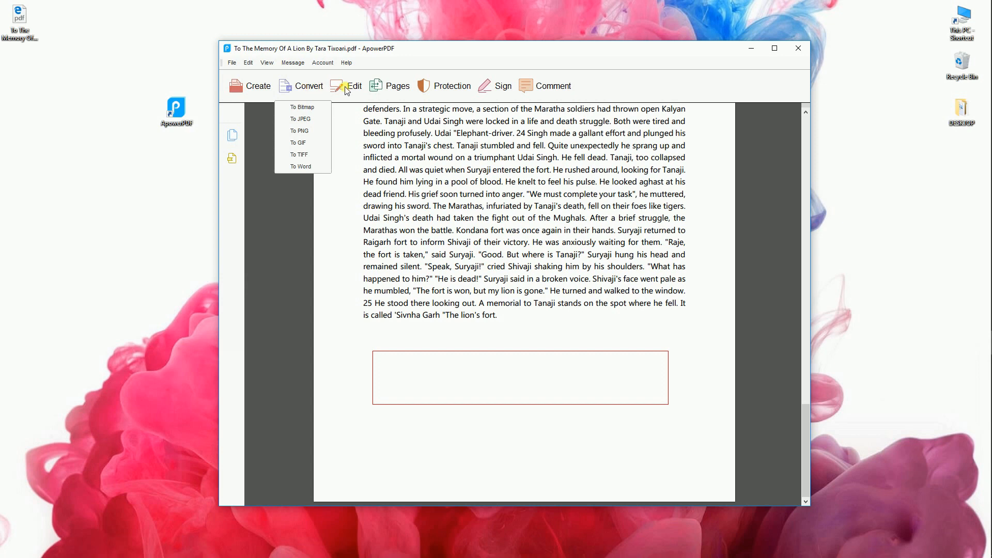
{"action": "left_click", "coordinate": [353, 85]}
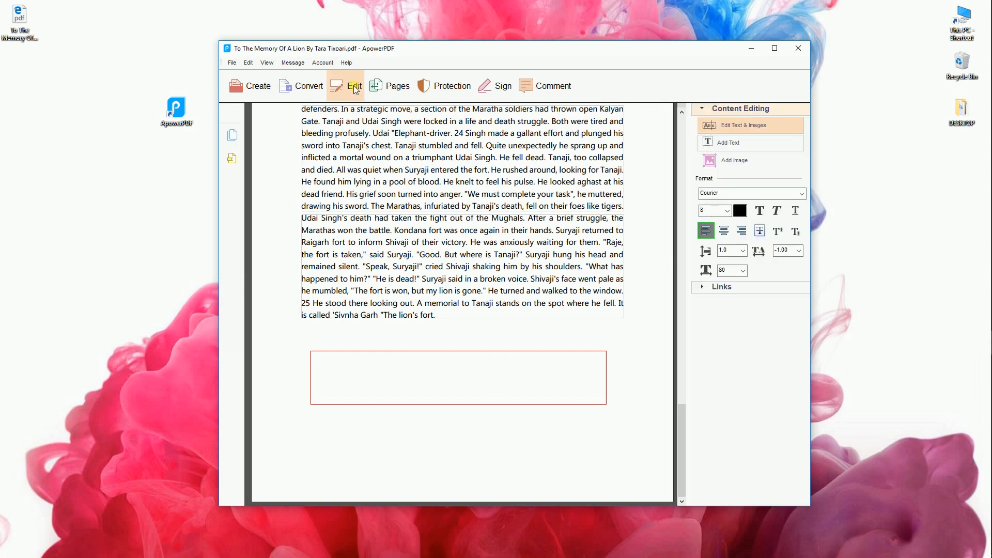
{"action": "mouse_move", "coordinate": [389, 86]}
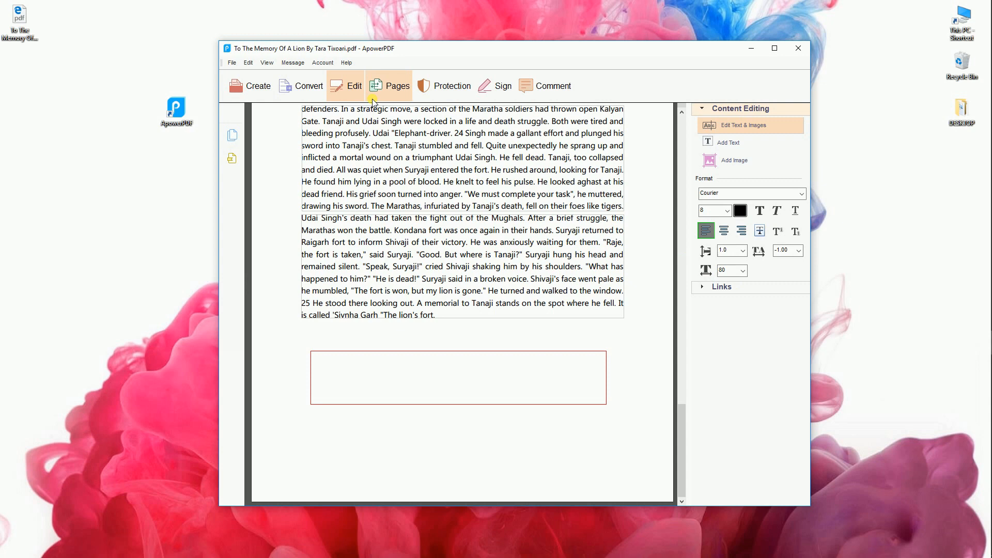
{"action": "left_click", "coordinate": [397, 86]}
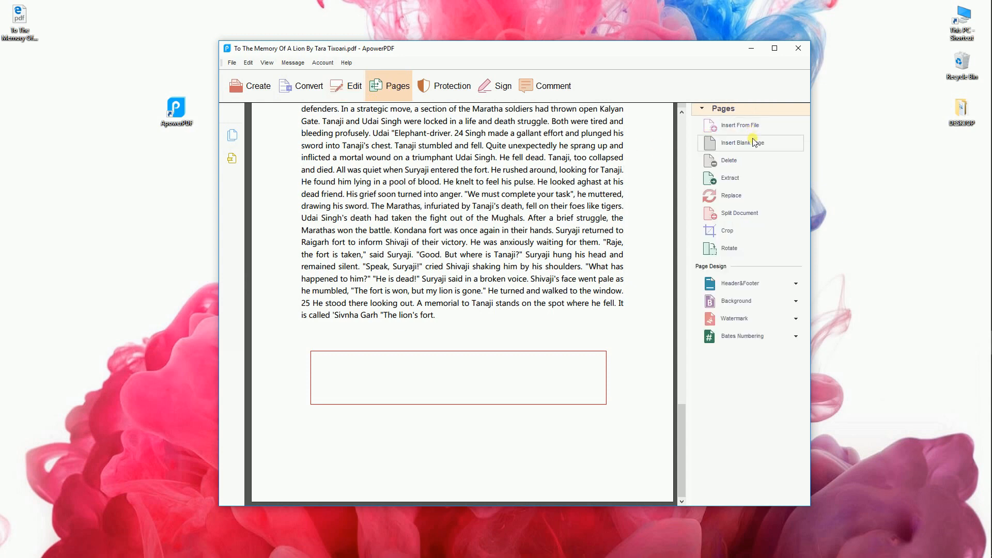
Browse the Protection and Sign panels, ending on the Comment tools.
{"action": "left_click", "coordinate": [451, 85]}
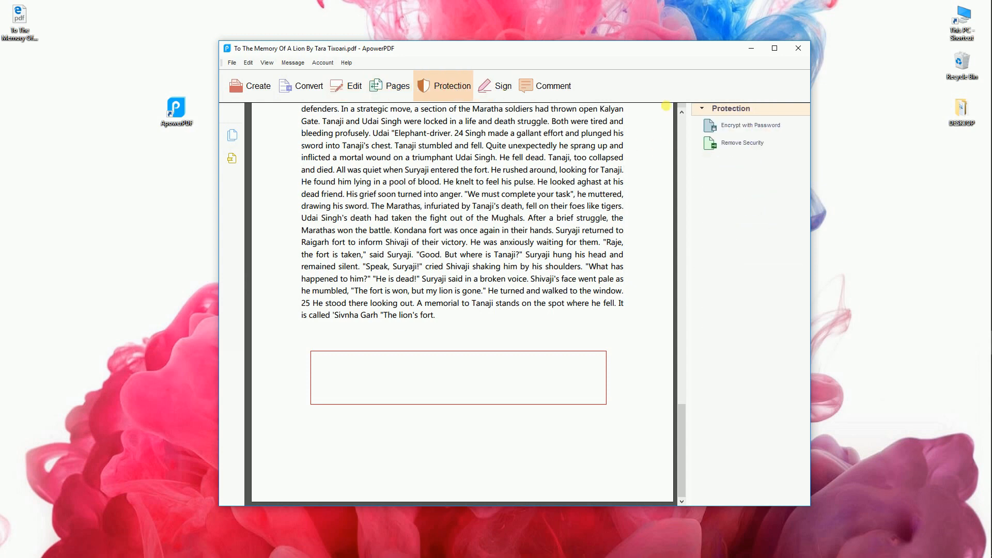
{"action": "mouse_move", "coordinate": [502, 86]}
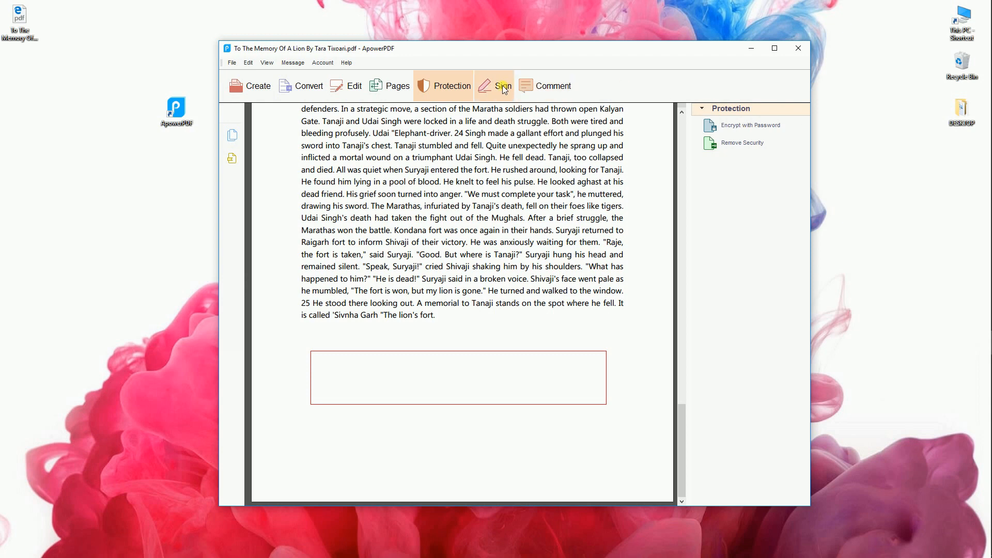
{"action": "left_click", "coordinate": [502, 85]}
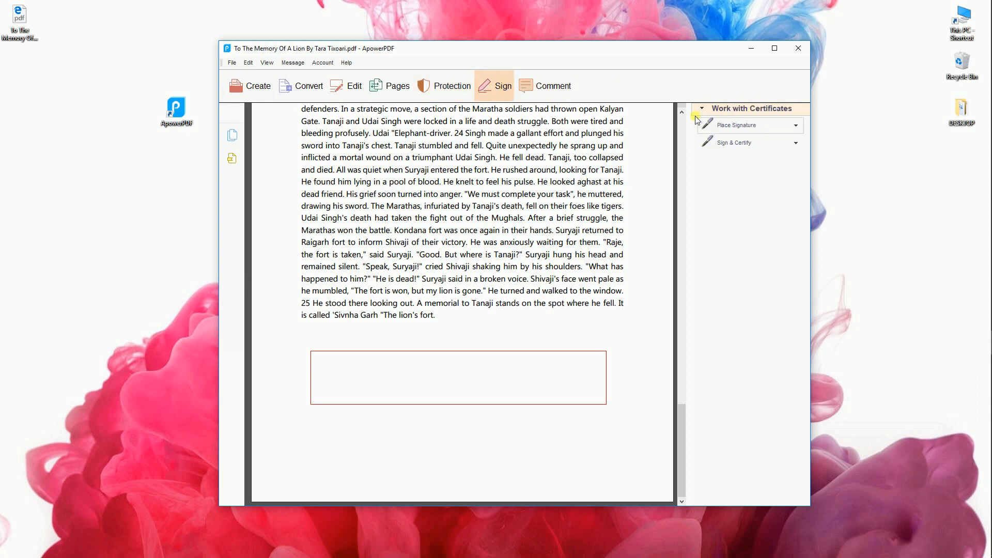
{"action": "left_click", "coordinate": [552, 85]}
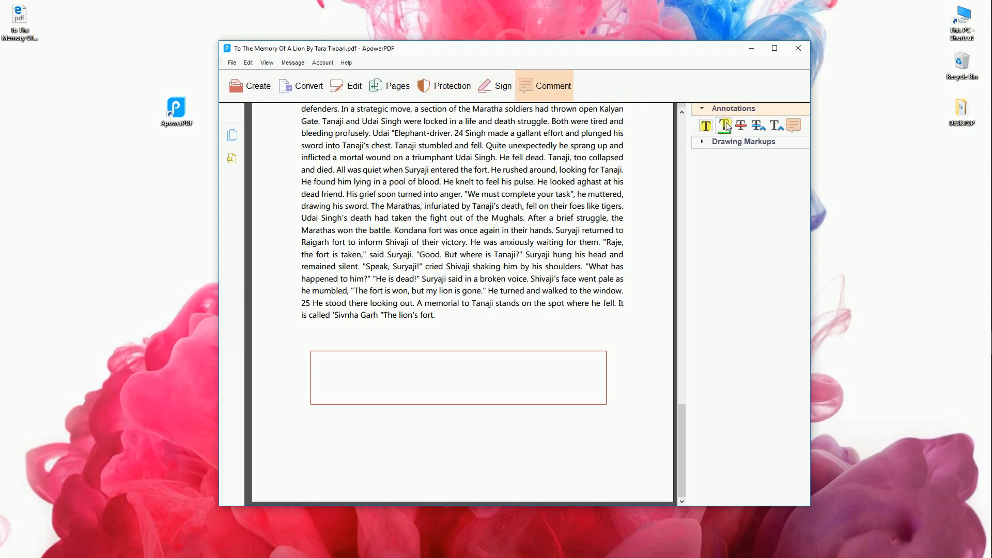
{"action": "mouse_move", "coordinate": [747, 161]}
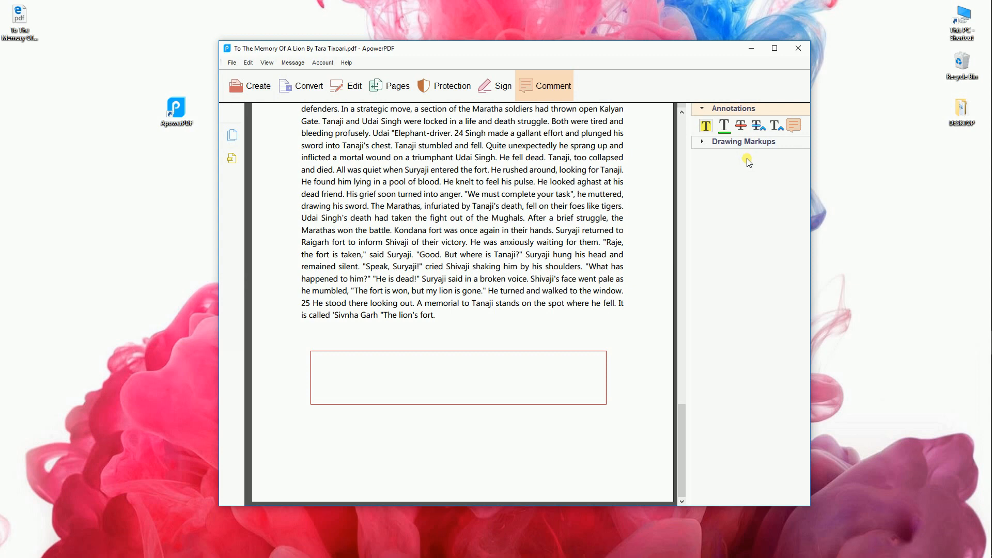